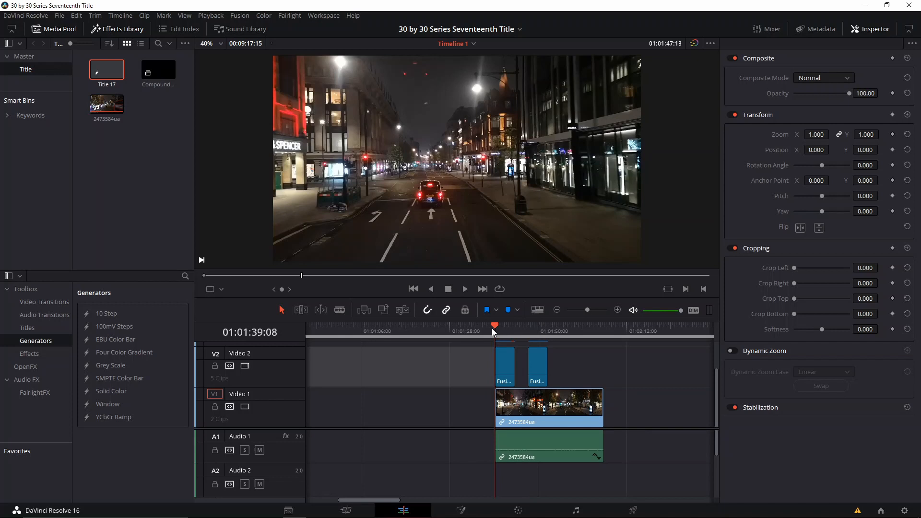
# Preview the finished title, then create a new Fusion Composition clip from the Media Pool
pyautogui.click(495, 326)
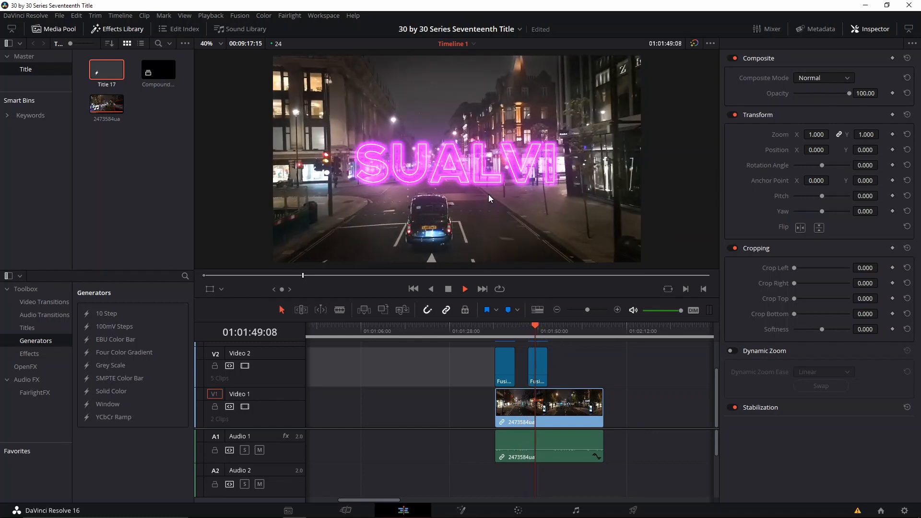
pyautogui.click(543, 331)
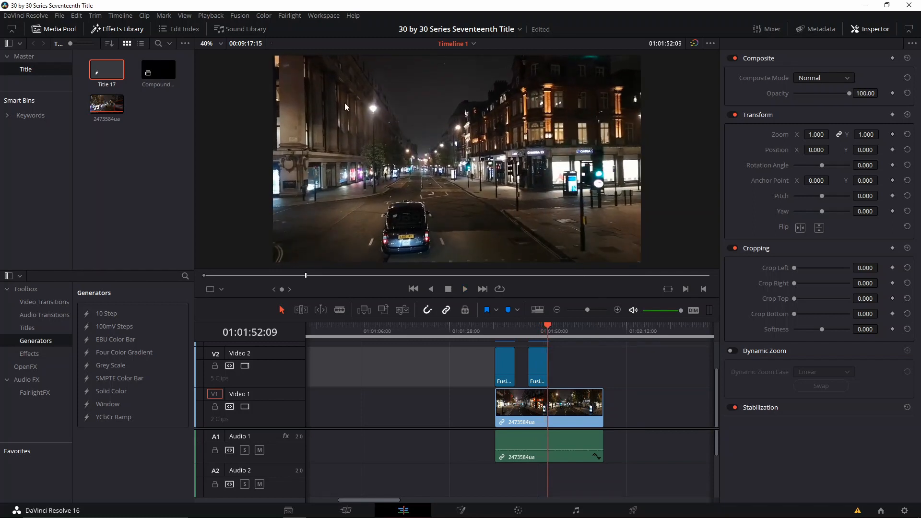
pyautogui.moveTo(517, 100)
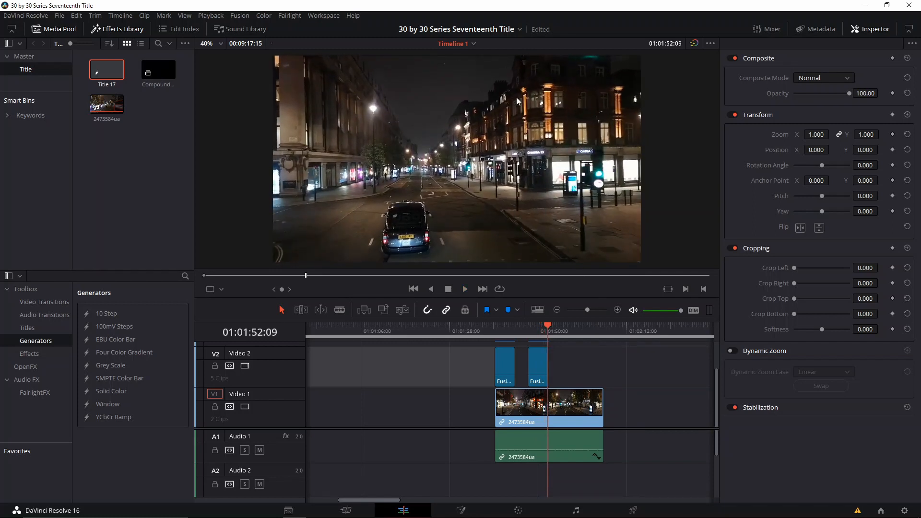
pyautogui.moveTo(434, 299)
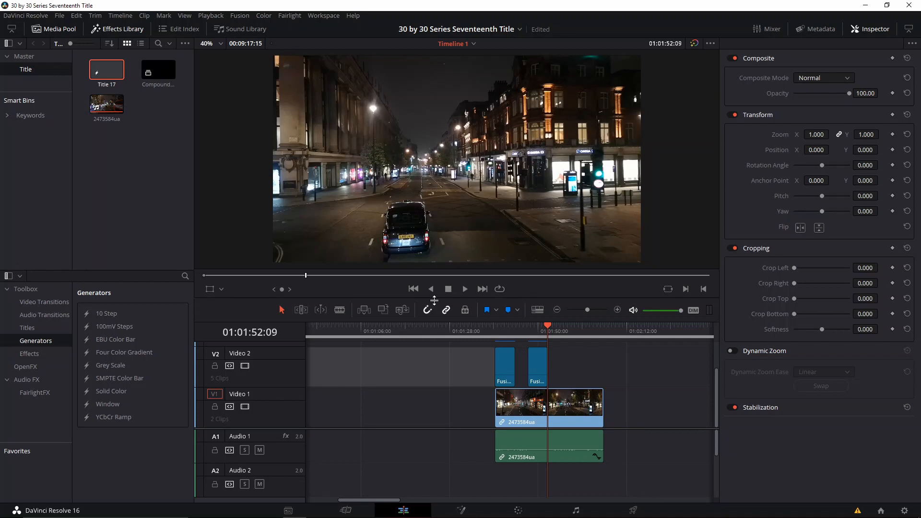
pyautogui.moveTo(110, 64)
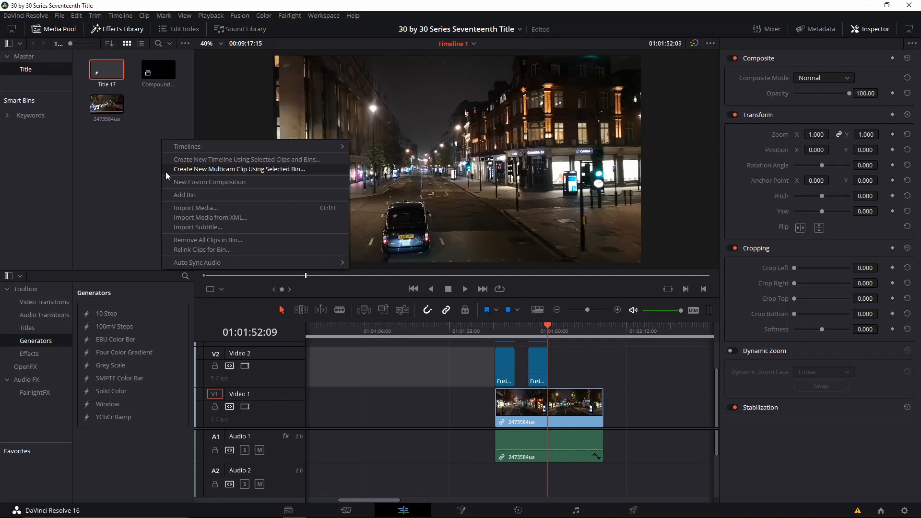
pyautogui.click(208, 181)
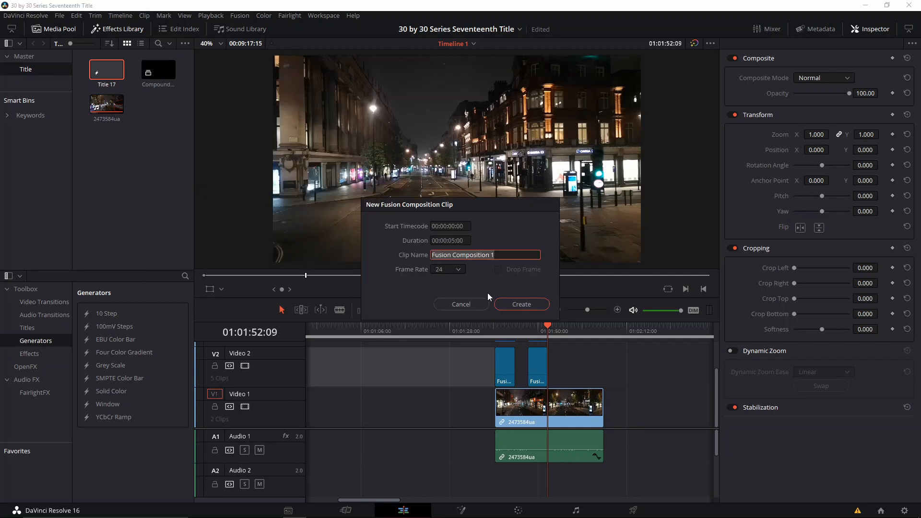
pyautogui.click(520, 304)
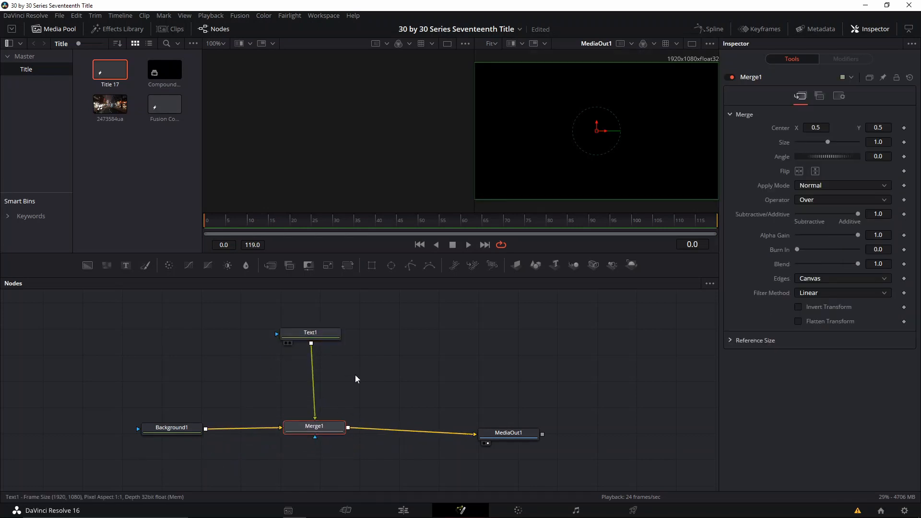
# Set the Text1 node's styled text to 'SUALVI'
pyautogui.click(309, 332)
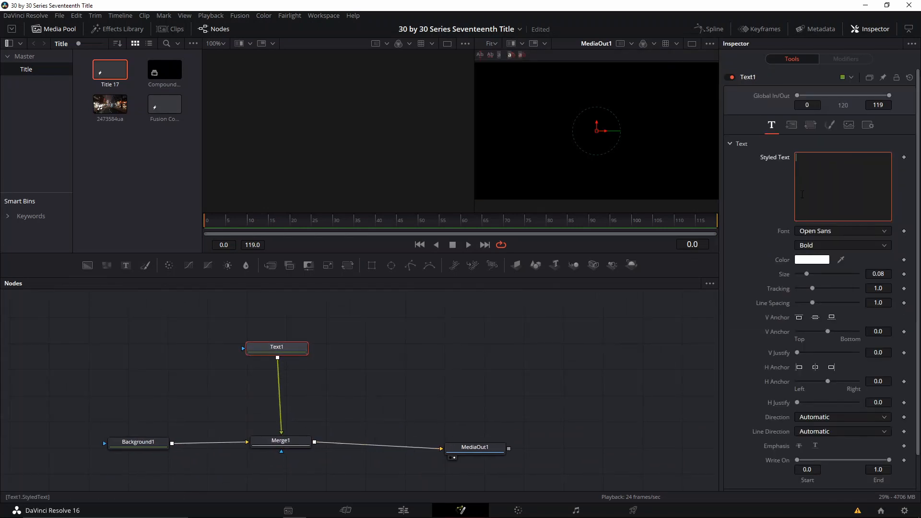
pyautogui.write('SU')
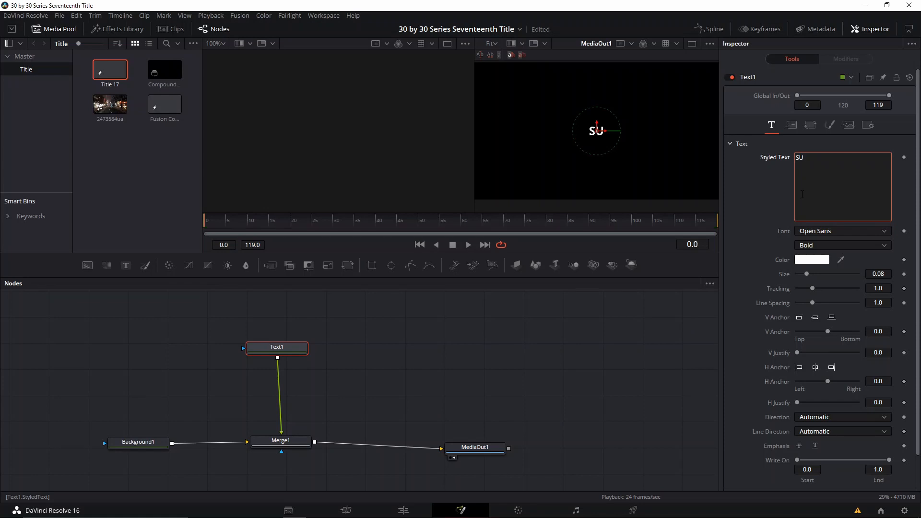
pyautogui.write('ALVI')
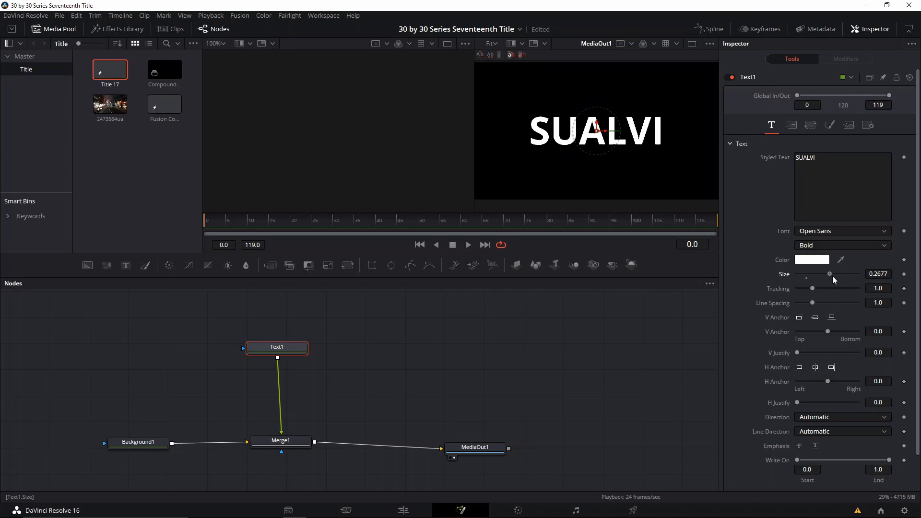
# Set the title font to NEXT ART, trying Light before keeping the bold weight
pyautogui.click(841, 230)
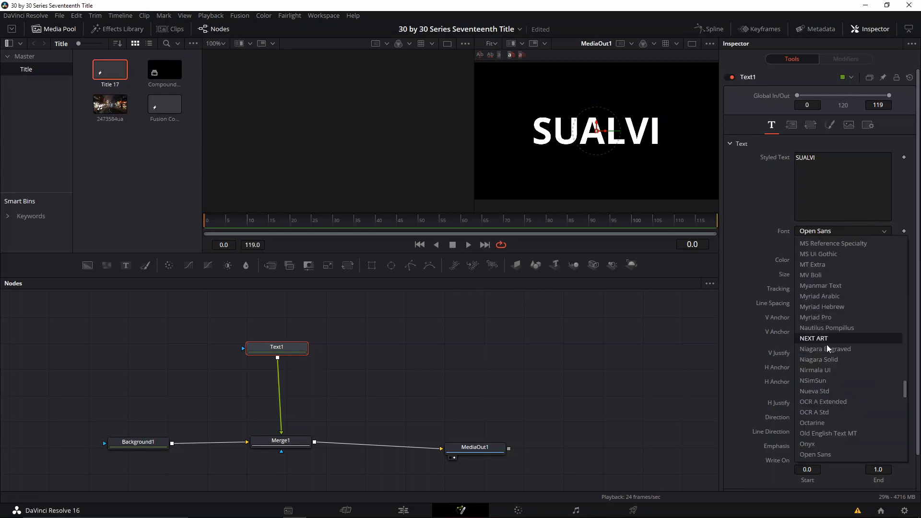
pyautogui.click(814, 338)
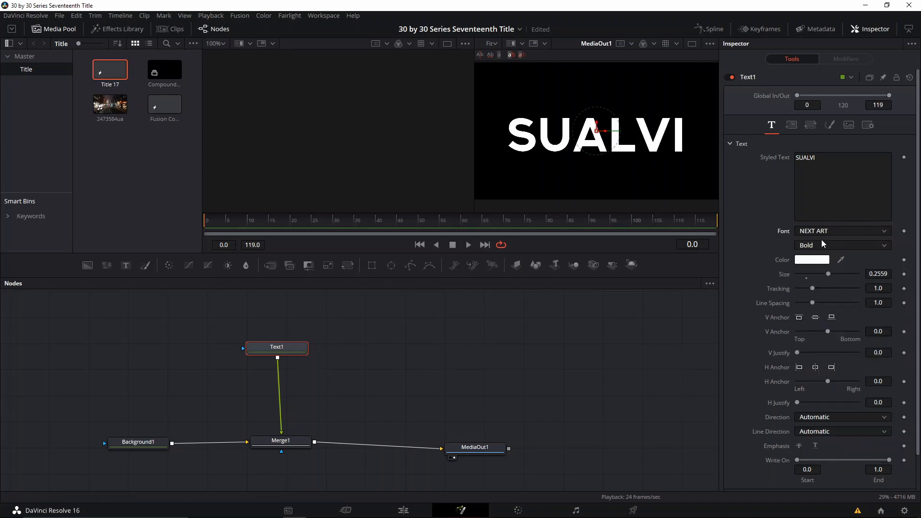
pyautogui.click(841, 245)
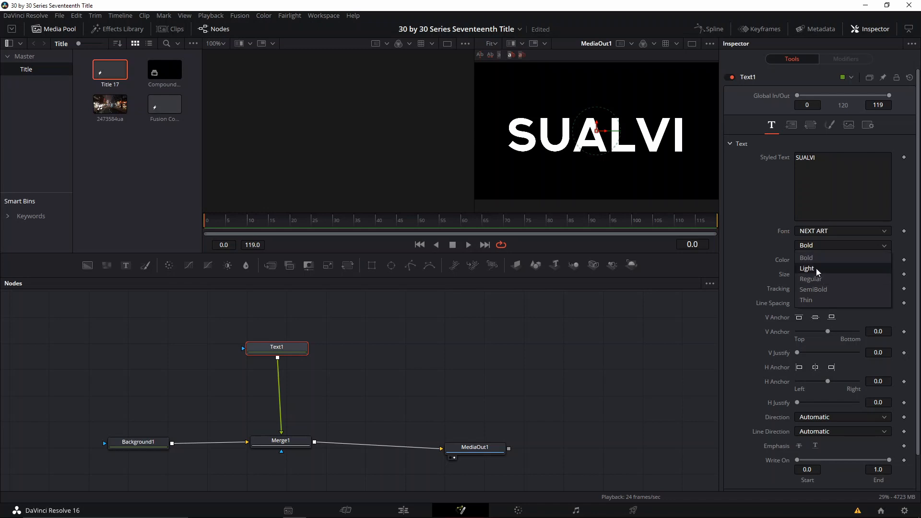
pyautogui.click(841, 230)
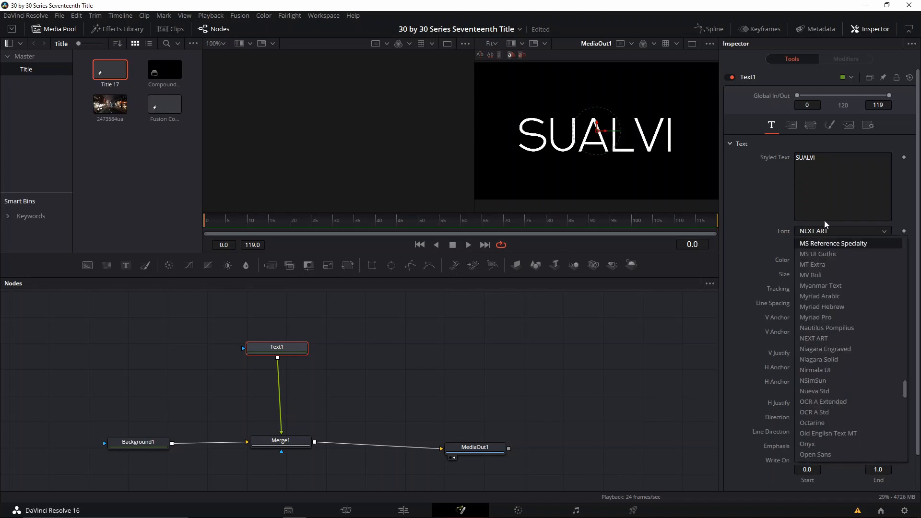
pyautogui.click(813, 338)
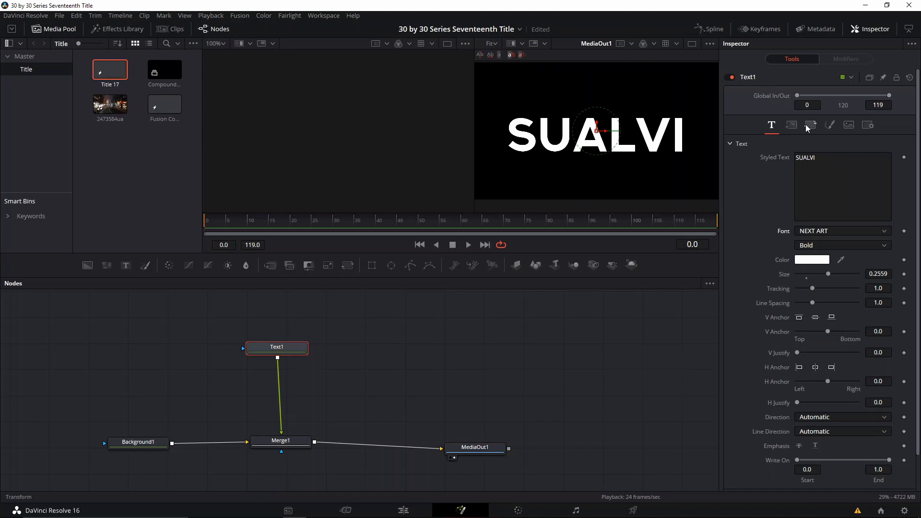
# Switch SUALVI's shading to a thin white outline at 0.85 opacity, thickness 0.015
pyautogui.click(828, 125)
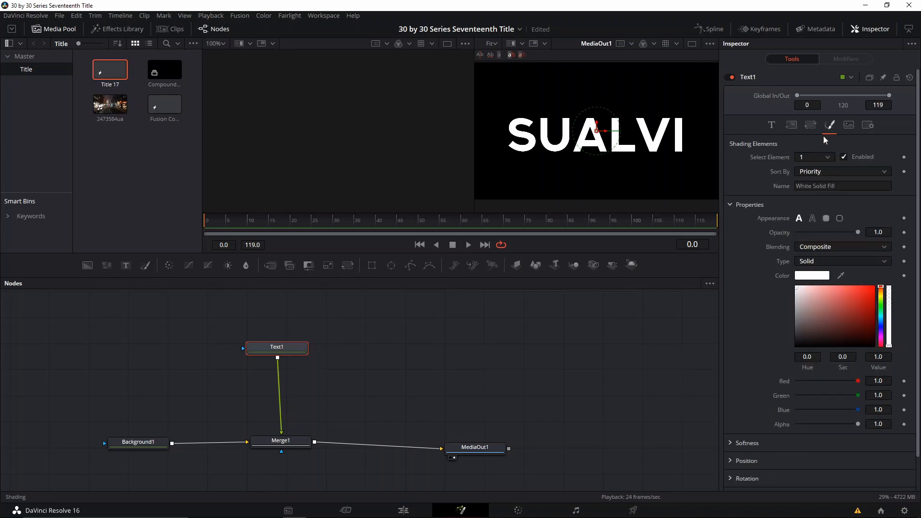
pyautogui.moveTo(831, 124)
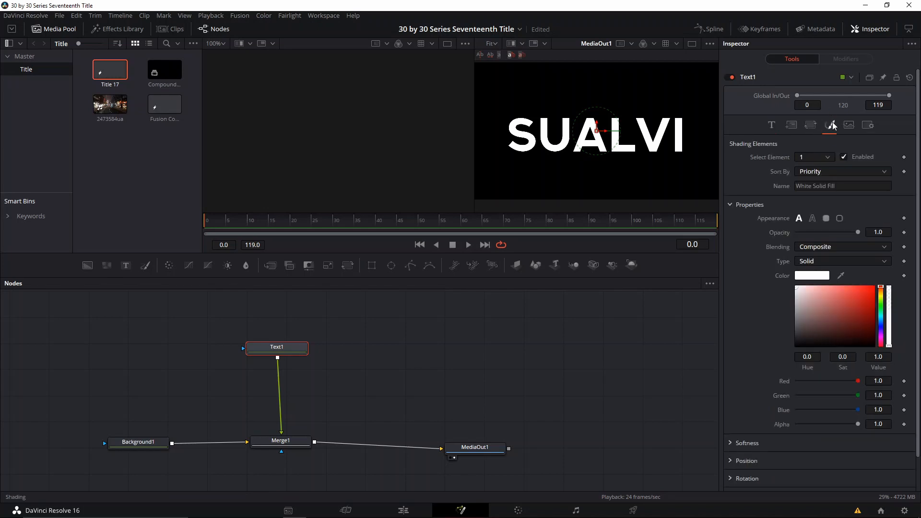
pyautogui.moveTo(830, 125)
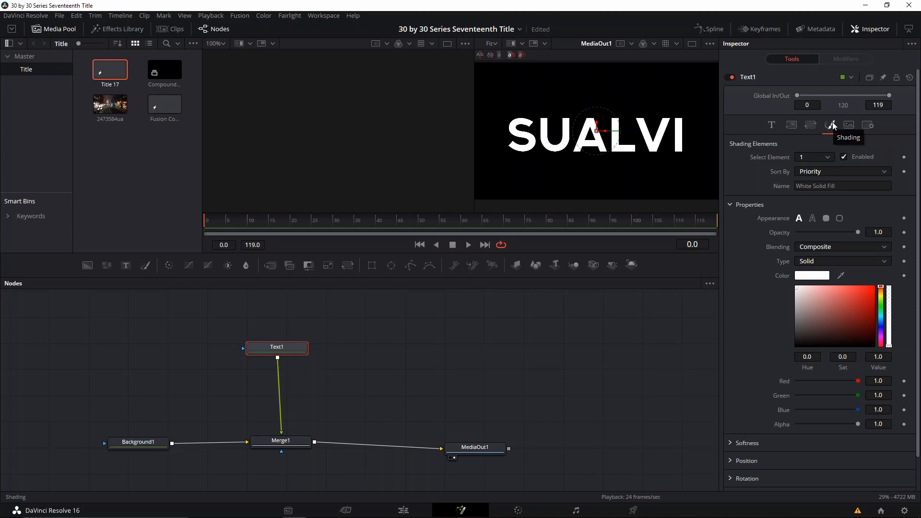
pyautogui.moveTo(812, 218)
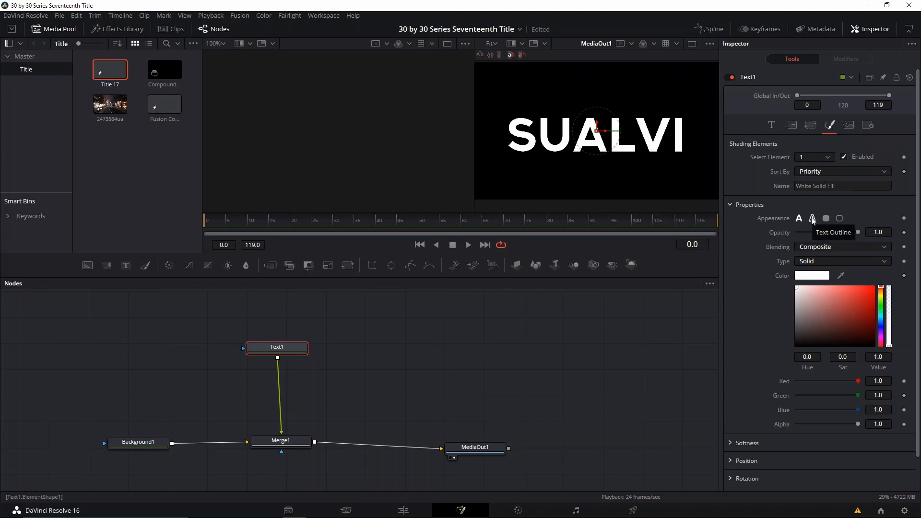
pyautogui.moveTo(816, 218)
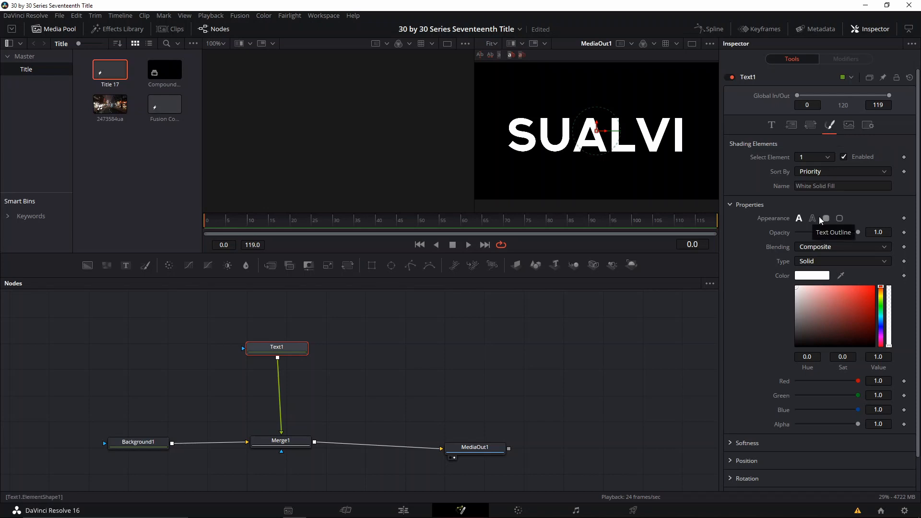
pyautogui.click(813, 217)
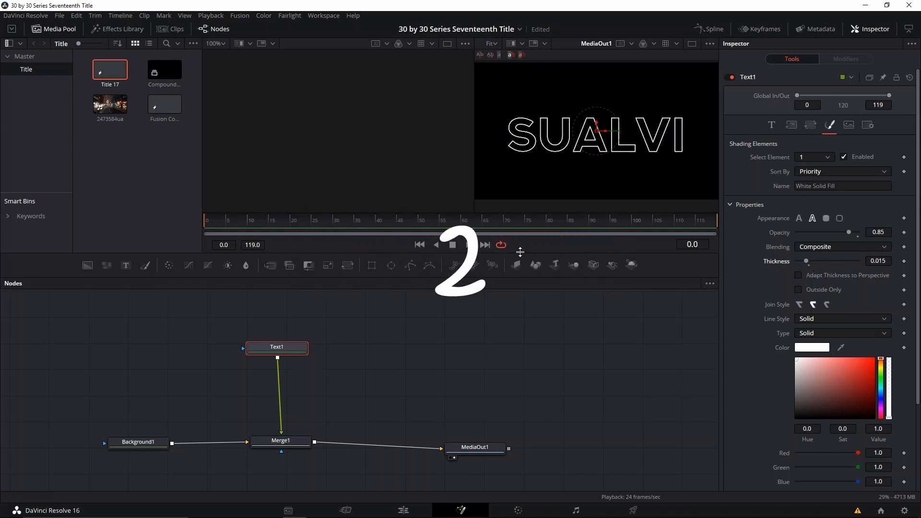
pyautogui.click(452, 244)
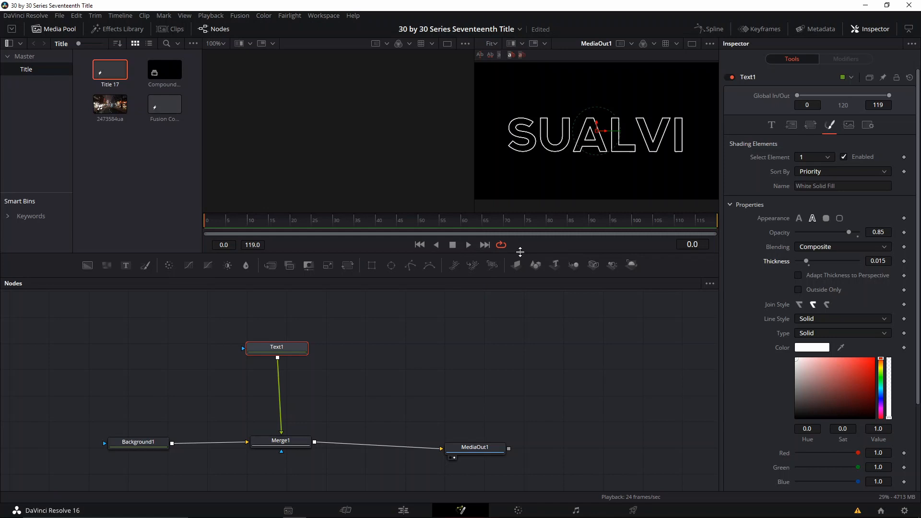
pyautogui.moveTo(534, 263)
pyautogui.write('GLOW')
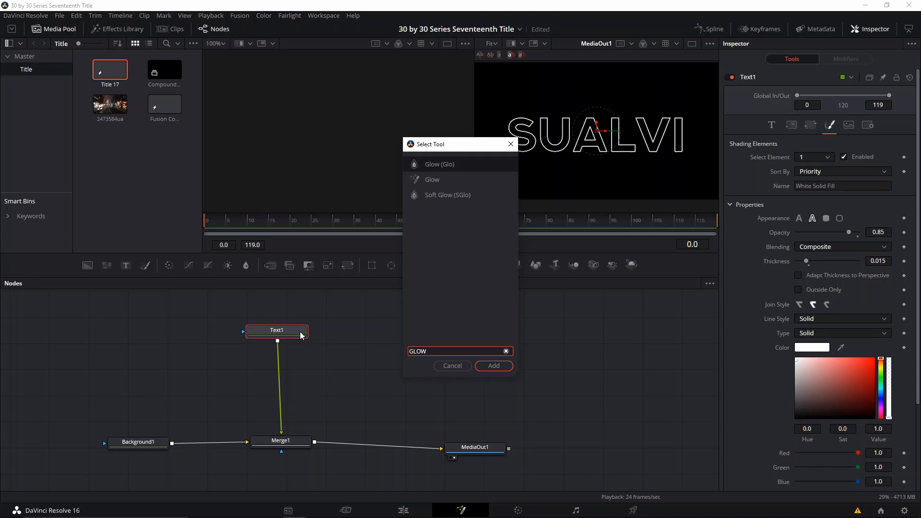
# Raise Glow1 to size 18.1 and strength 0.898 and reveal its Color Scale options
pyautogui.click(492, 365)
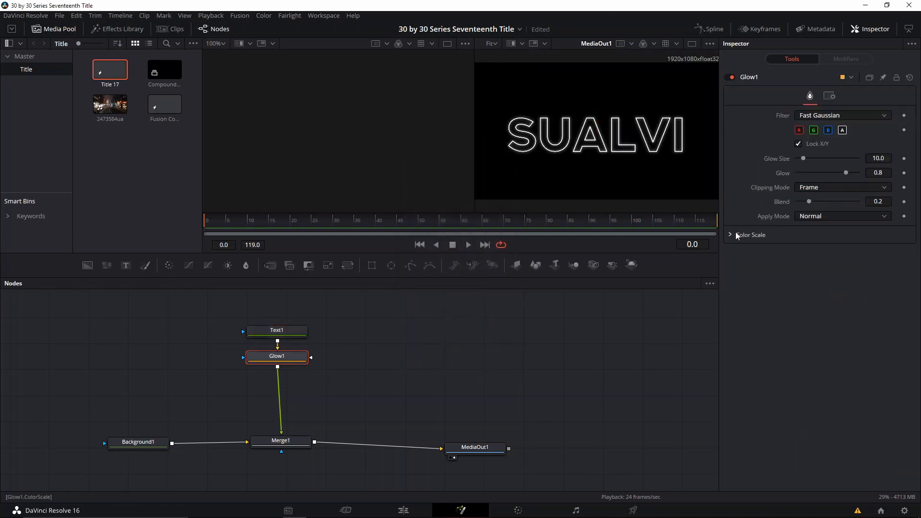
pyautogui.click(750, 234)
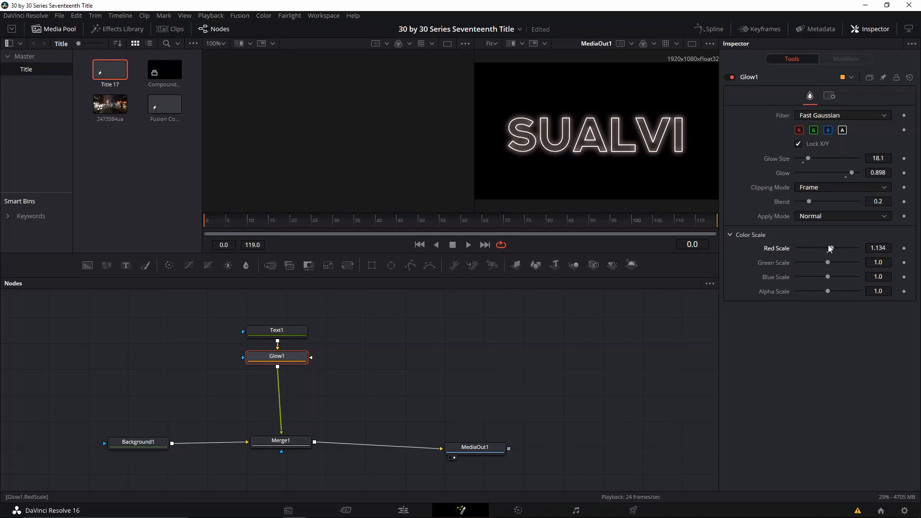
pyautogui.moveTo(828, 255)
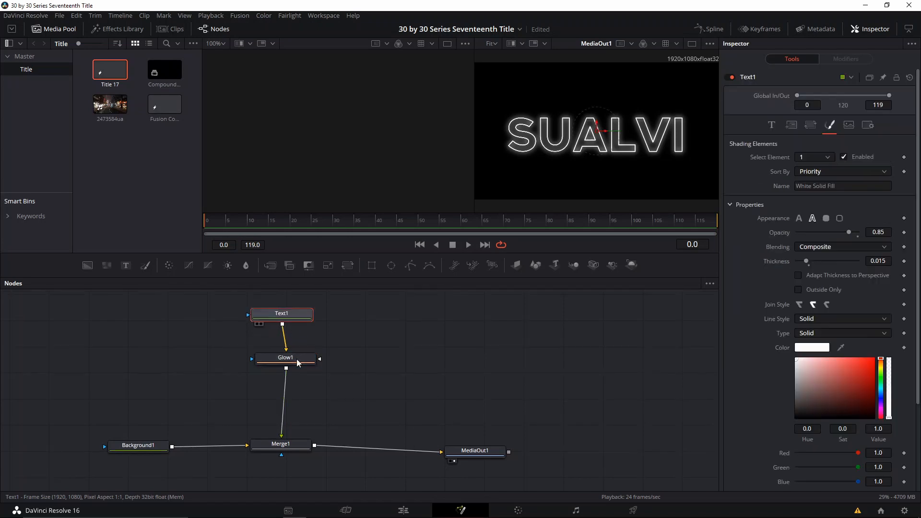
# Duplicate Glow1 as a wider Glow1_1 (size 74, glow 0.669) and compare each glow's output
pyautogui.click(285, 357)
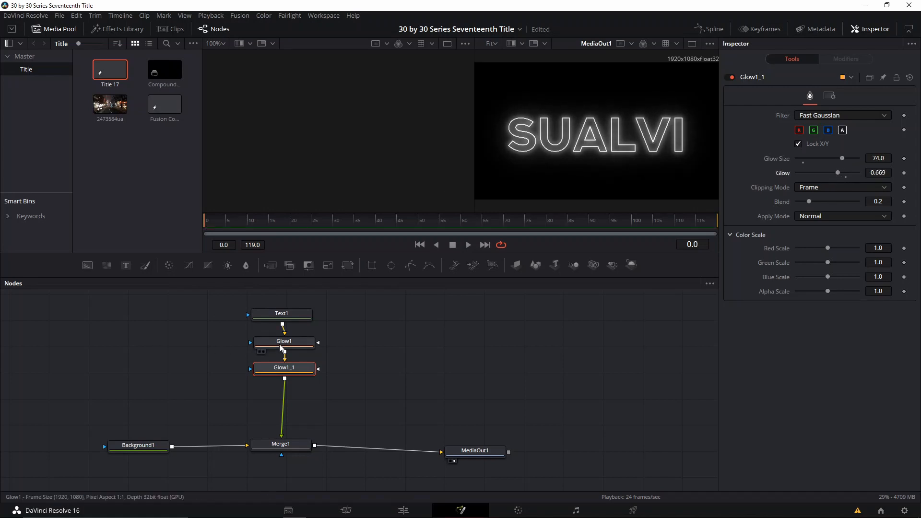
pyautogui.click(284, 342)
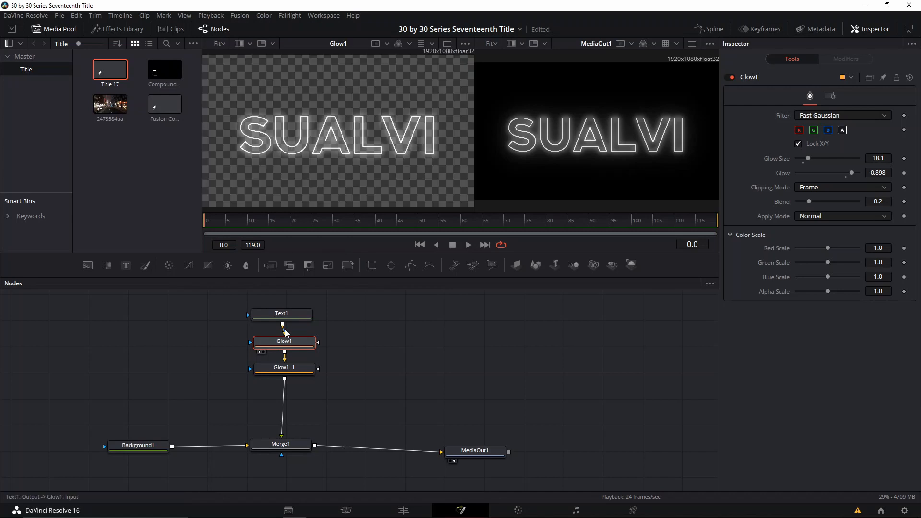
pyautogui.moveTo(334, 329)
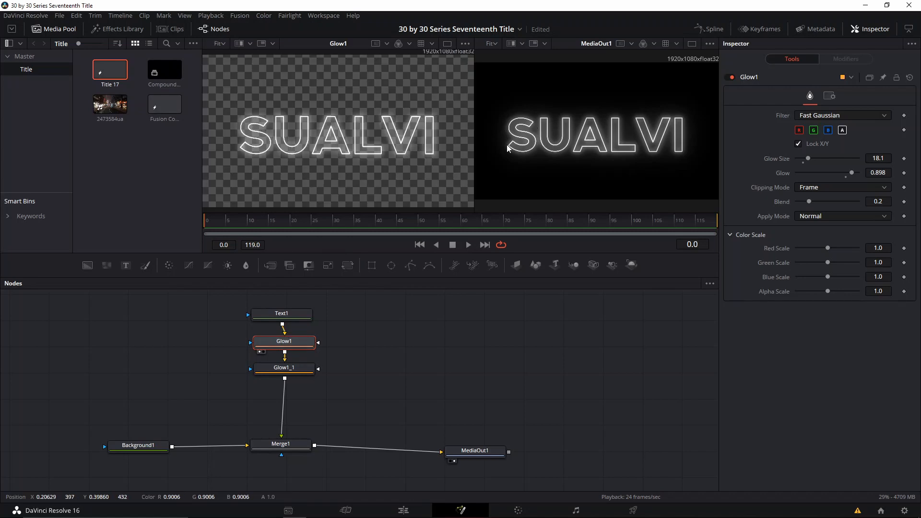
pyautogui.click(284, 367)
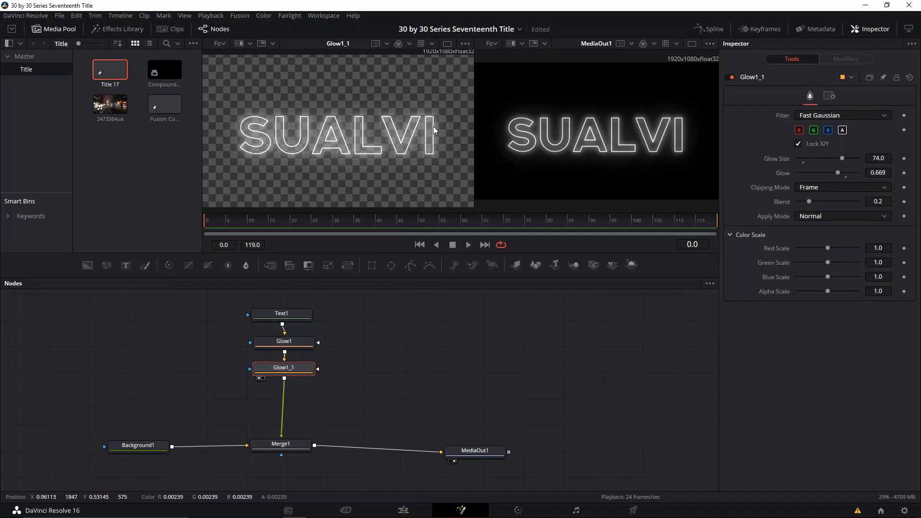
pyautogui.moveTo(563, 200)
pyautogui.write('Color Corrector')
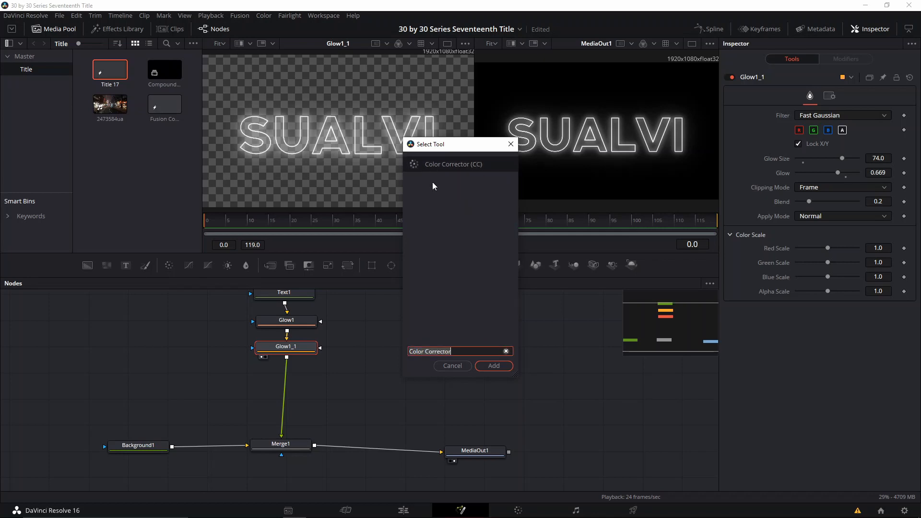
# Add a Color Corrector after the second glow tinting SUALVI neon blue, saturation 1.29, brightness 0.05
pyautogui.click(493, 365)
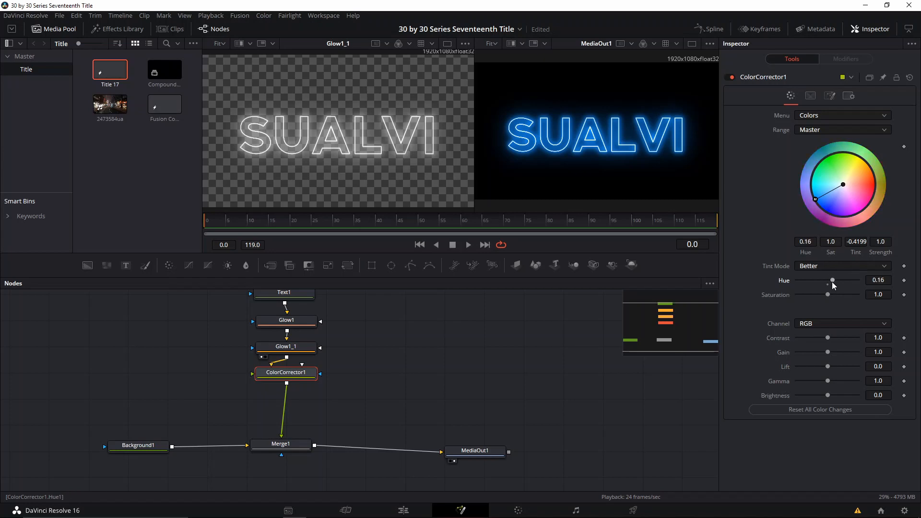
pyautogui.moveTo(827, 288)
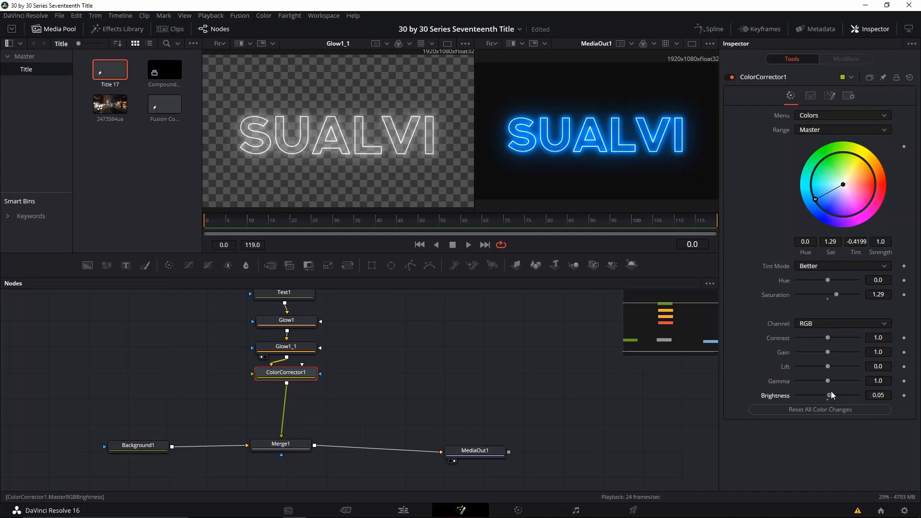
pyautogui.moveTo(669, 346)
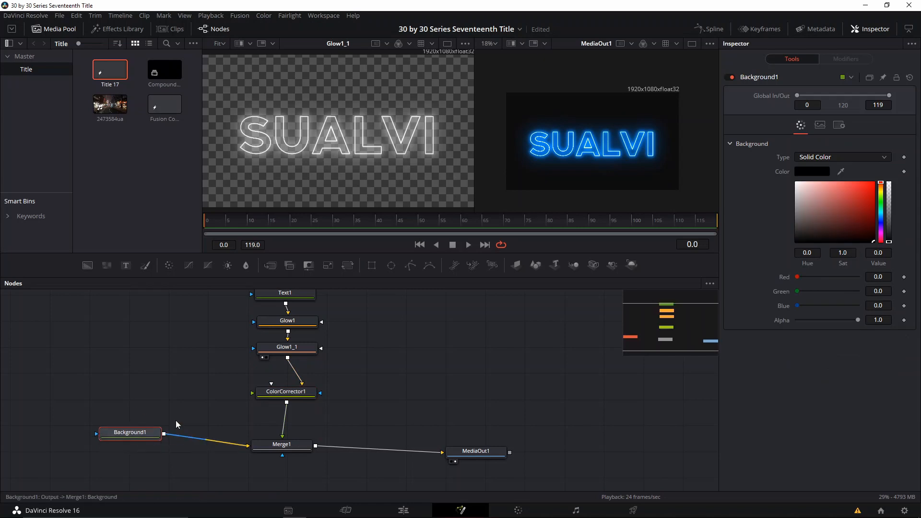
# Make Background1 transparent and feed Merge1 a soft-edged Ellipse mask (0.929 × 0.425, soft edge 0.074)
pyautogui.click(130, 433)
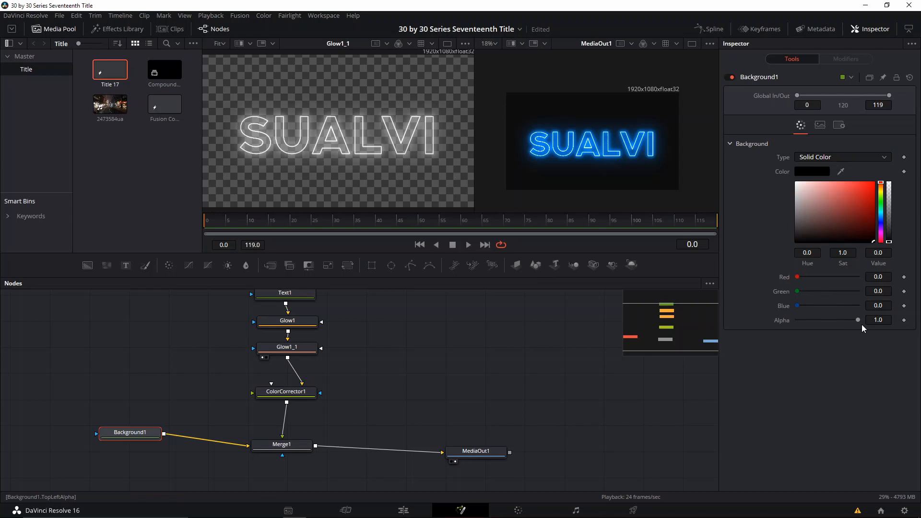
pyautogui.moveTo(858, 326)
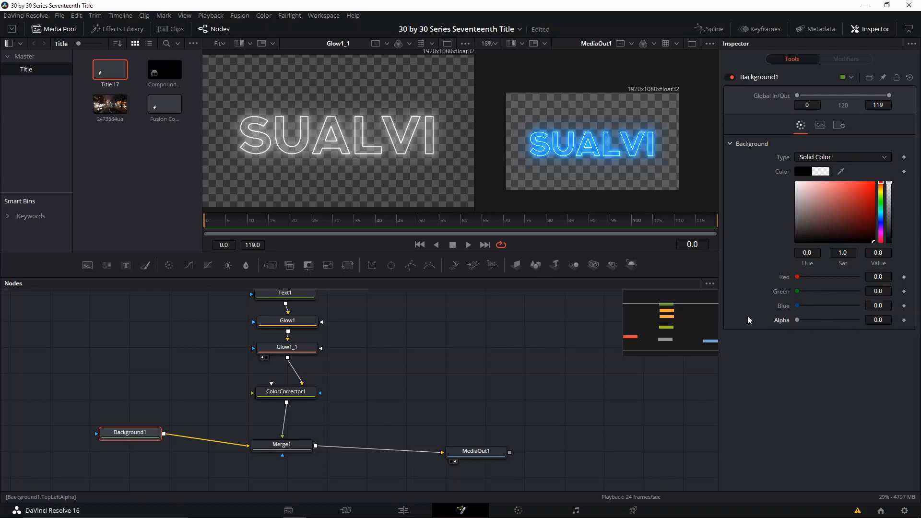
pyautogui.click(282, 444)
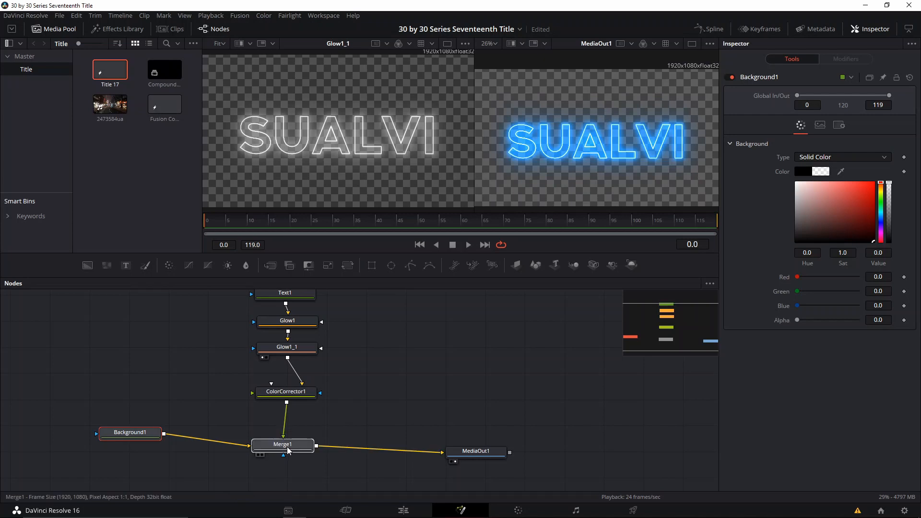
pyautogui.click(282, 444)
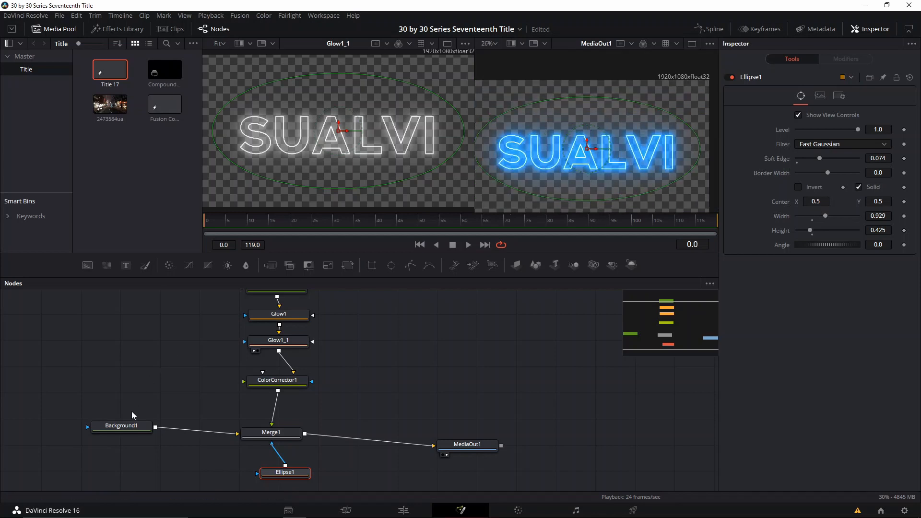
pyautogui.click(122, 425)
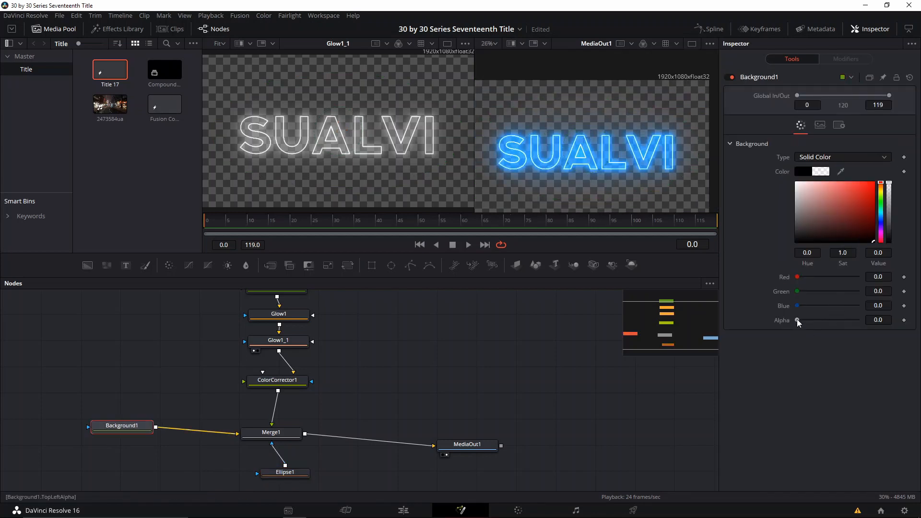
pyautogui.click(848, 226)
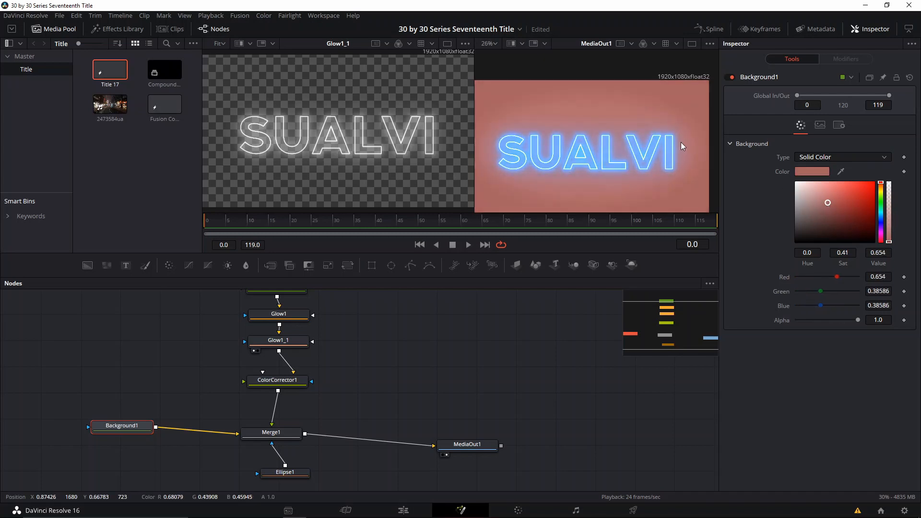
pyautogui.moveTo(462, 168)
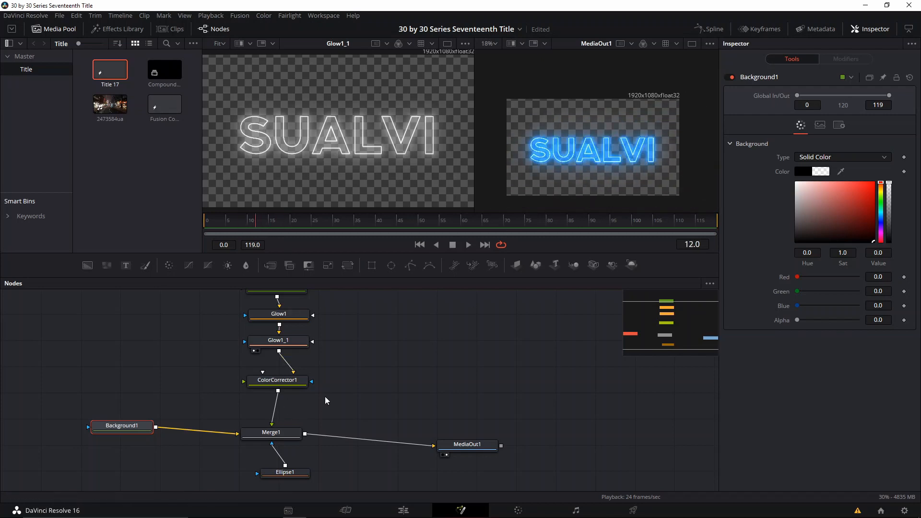
# Start keyframing Merge1's Blend from frame 11, toggling it off and back to full
pyautogui.click(277, 379)
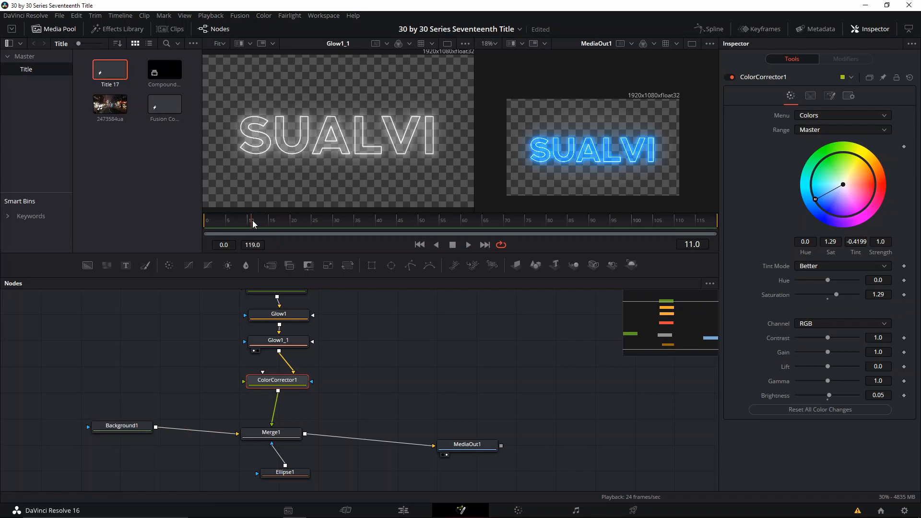
pyautogui.click(271, 432)
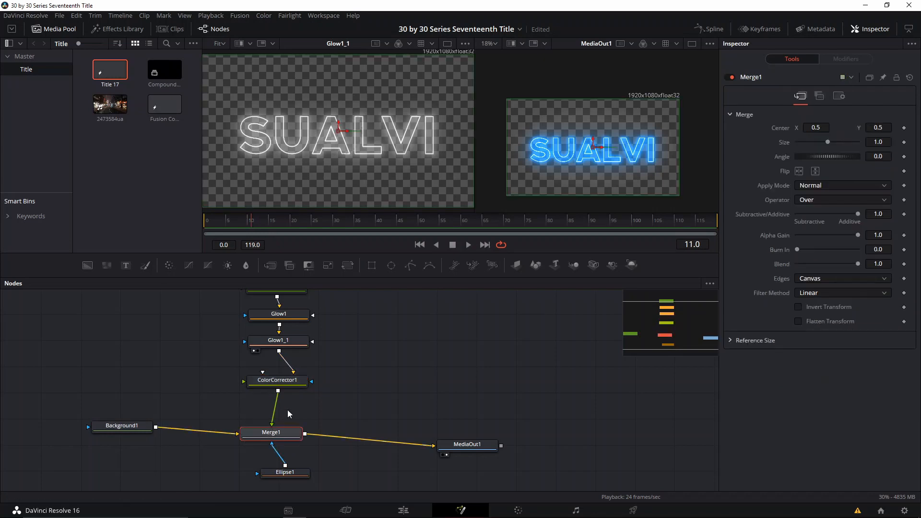
pyautogui.moveTo(760, 147)
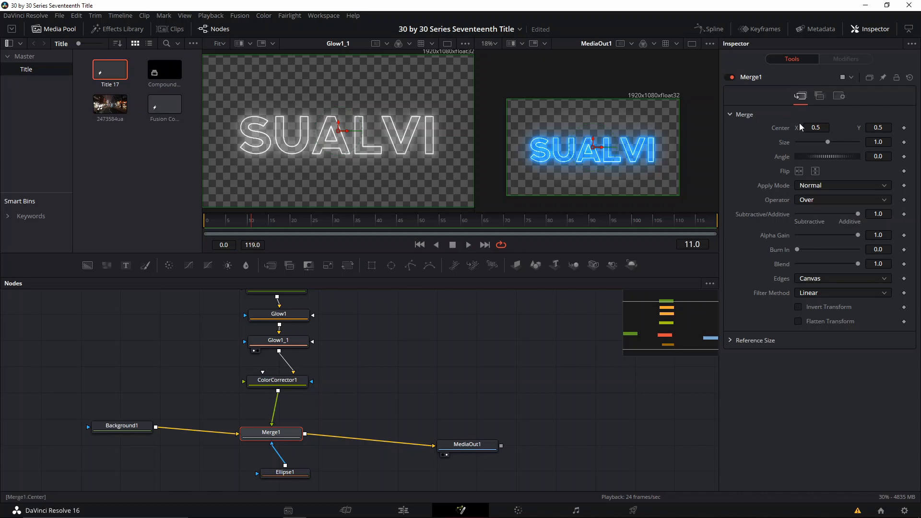
pyautogui.click(839, 96)
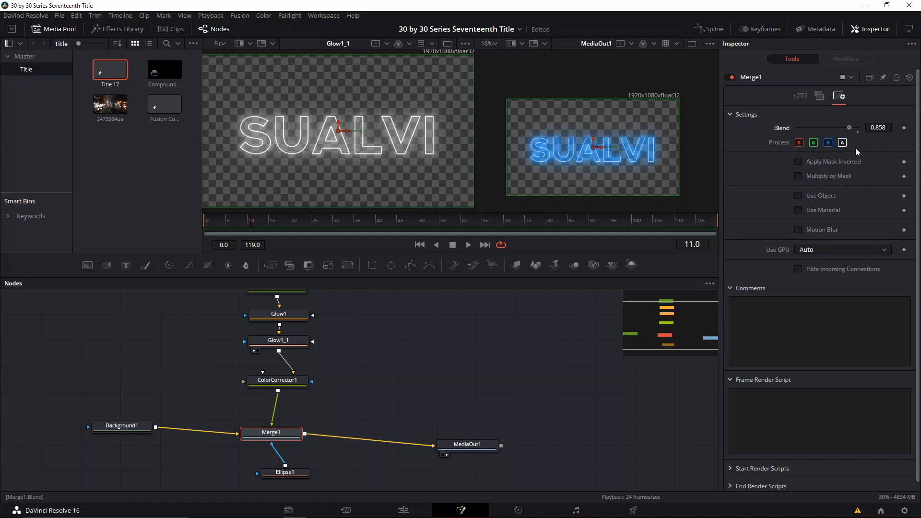
pyautogui.click(827, 142)
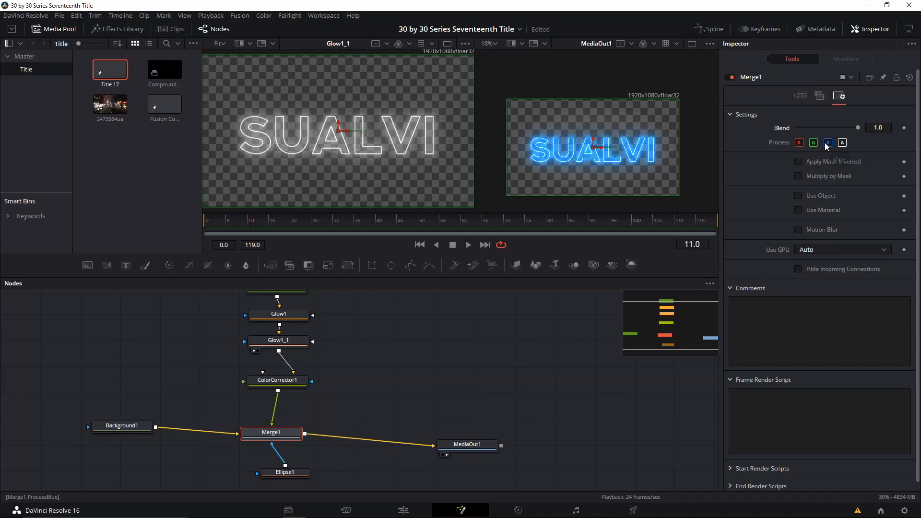
pyautogui.click(828, 142)
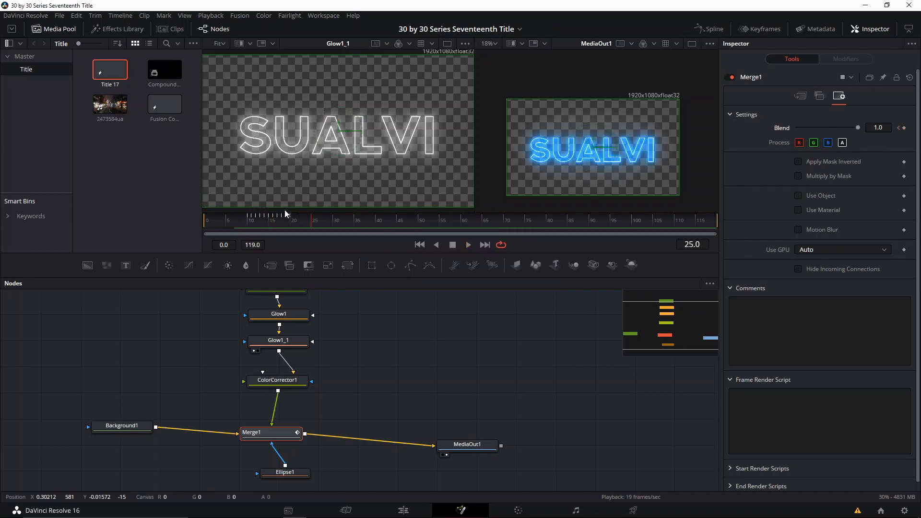
# Add flicker Blend keyframes between 0 and 1 at frames 26, 33 and 36
pyautogui.click(467, 244)
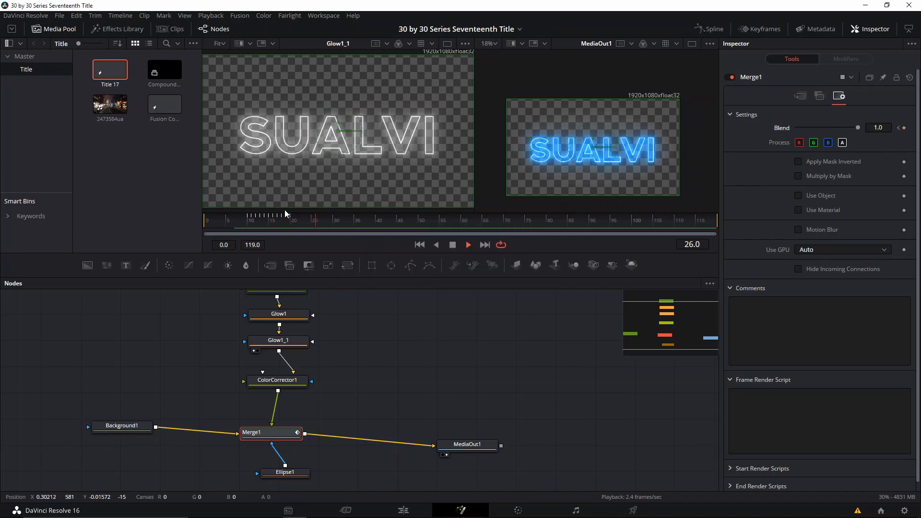
pyautogui.click(346, 221)
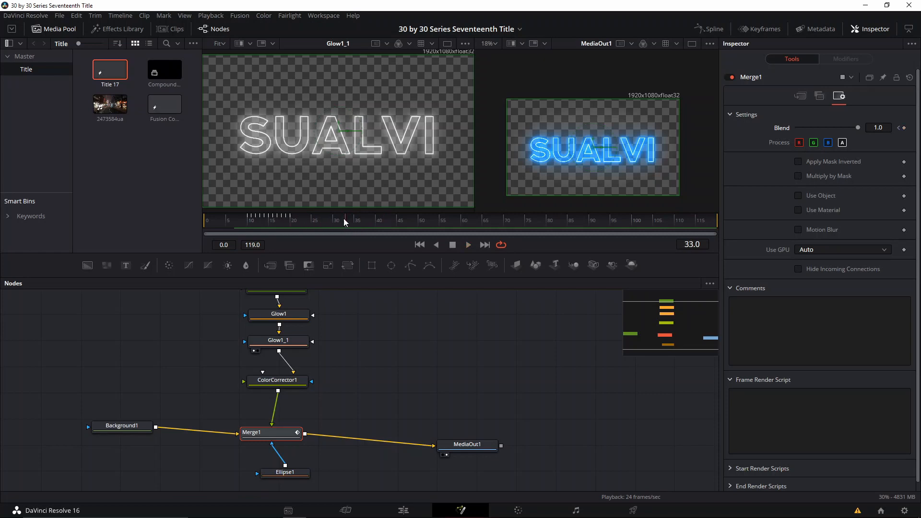
pyautogui.click(358, 220)
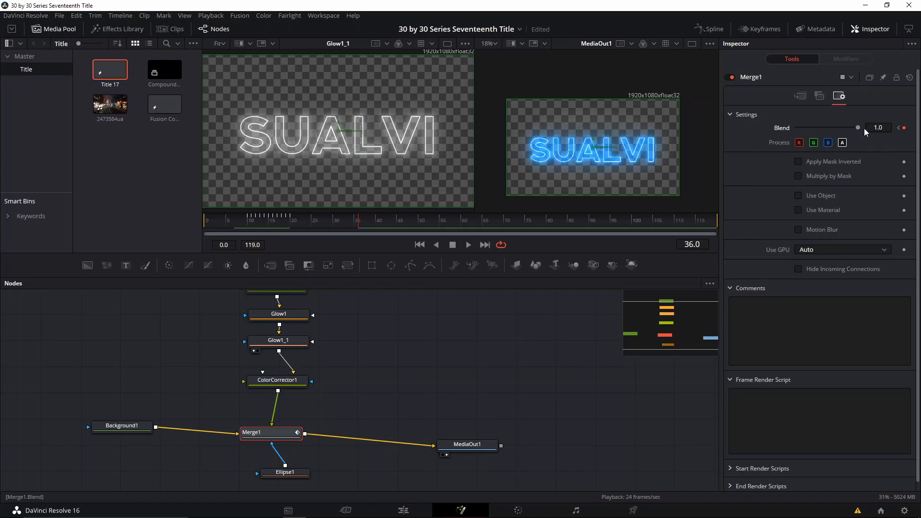
# Keyframe ColorCorrector1 saturation, reaching 1.68 at frame 38 and 1.78 at frame 56
pyautogui.click(277, 380)
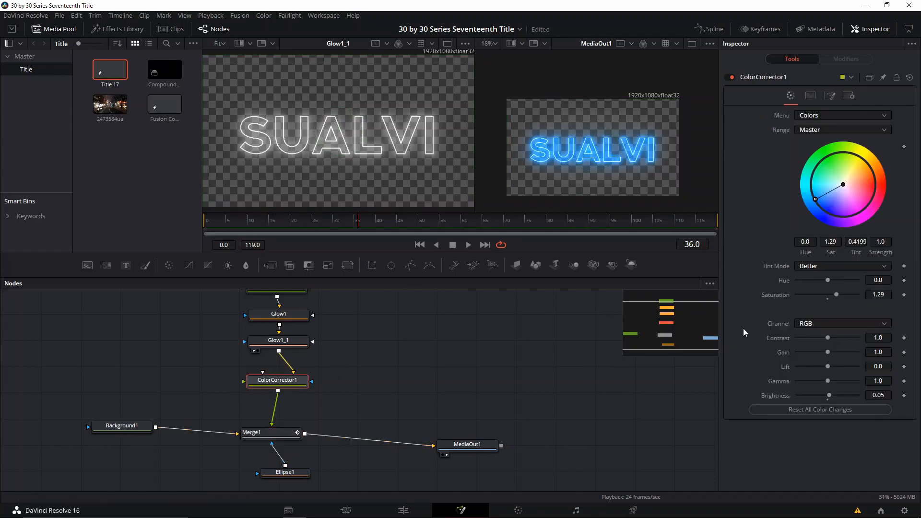
pyautogui.click(323, 220)
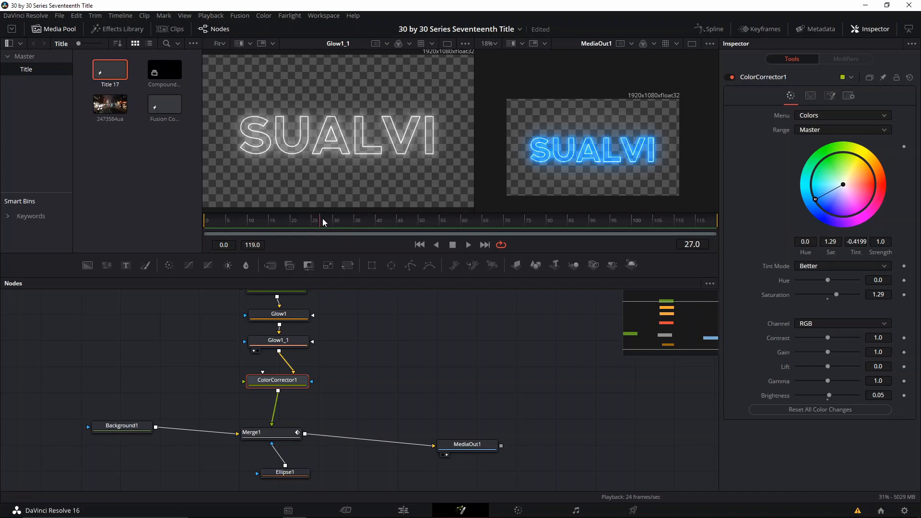
pyautogui.click(314, 219)
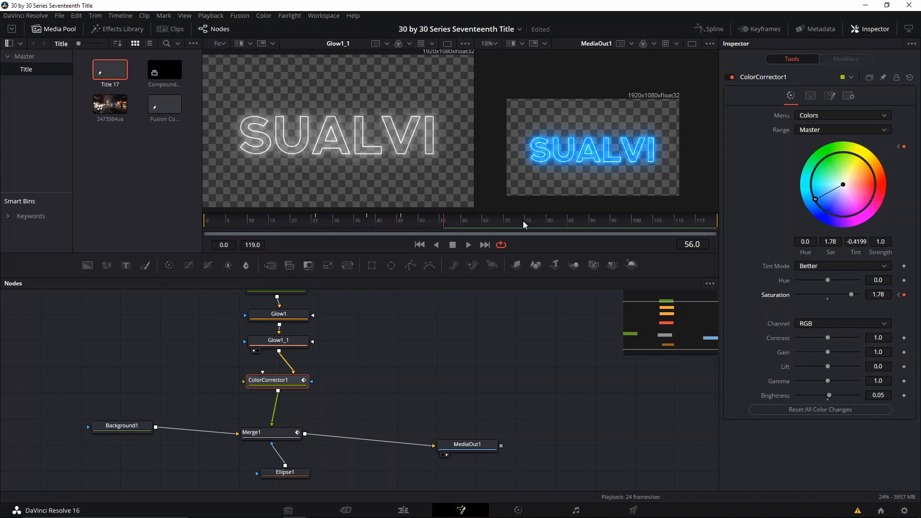
pyautogui.click(315, 219)
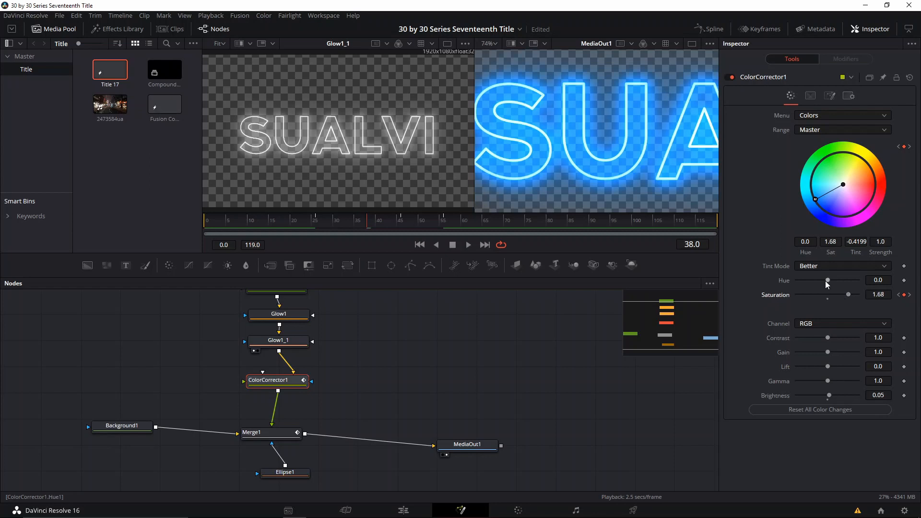
pyautogui.moveTo(826, 341)
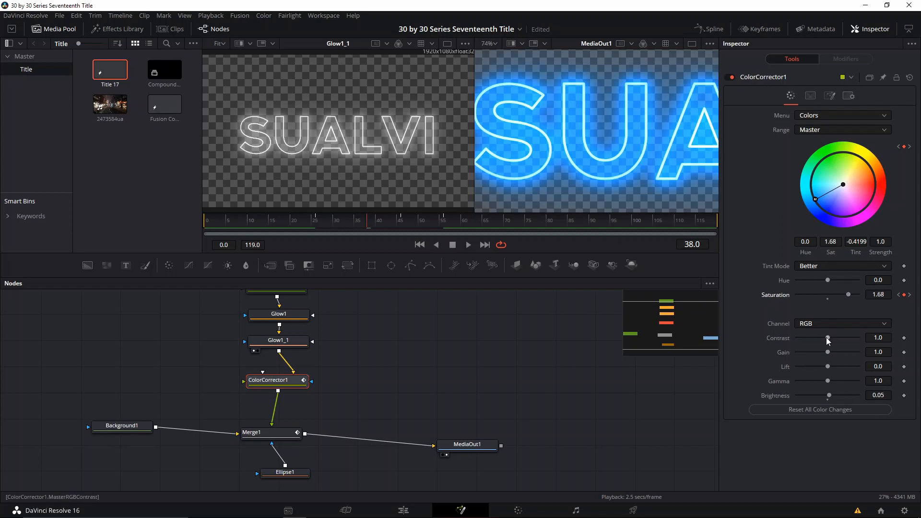
pyautogui.click(262, 433)
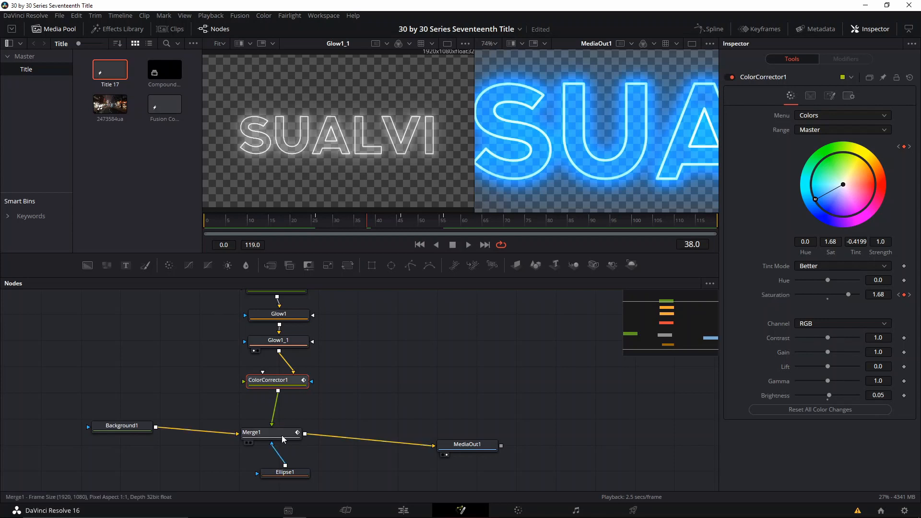
# Add late Blend keyframes flickering the title off to 0 at frame 86, then return to the Edit page
pyautogui.click(271, 432)
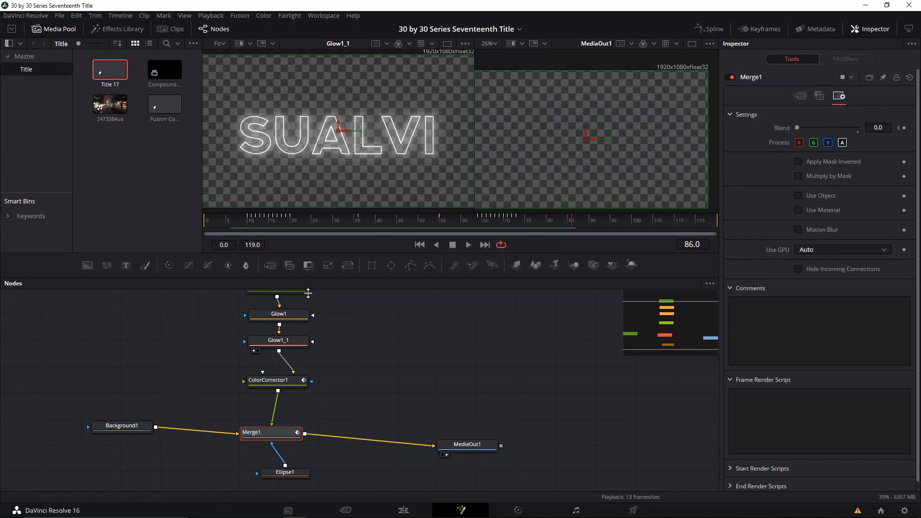
pyautogui.click(402, 509)
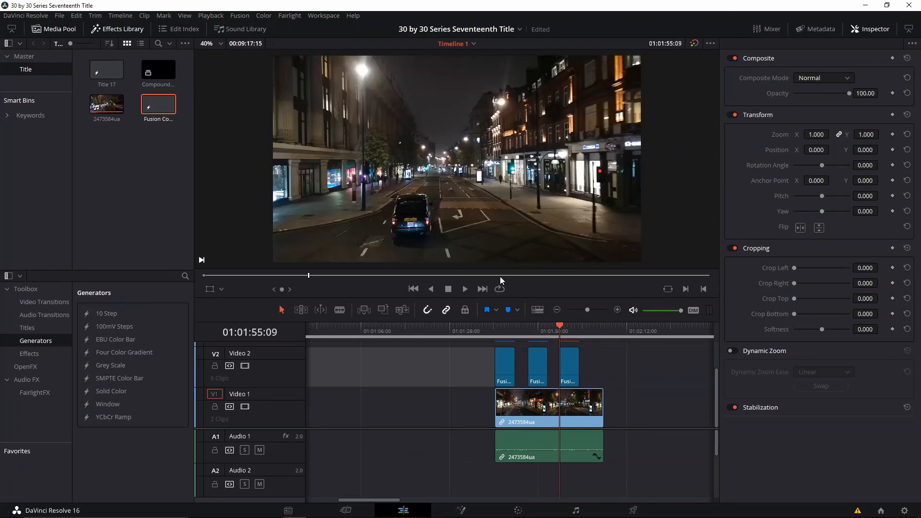
# Select the night street footage and play back the edit to preview the neon titles
pyautogui.click(464, 289)
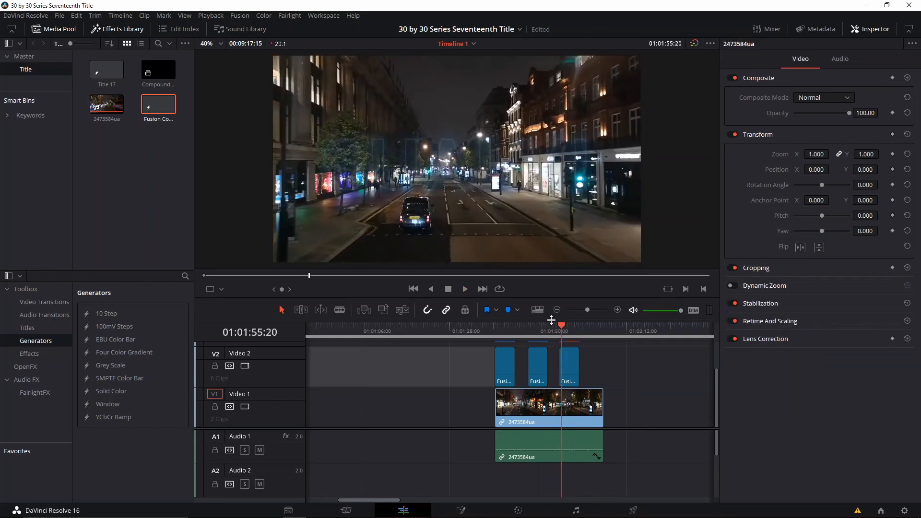
pyautogui.click(754, 267)
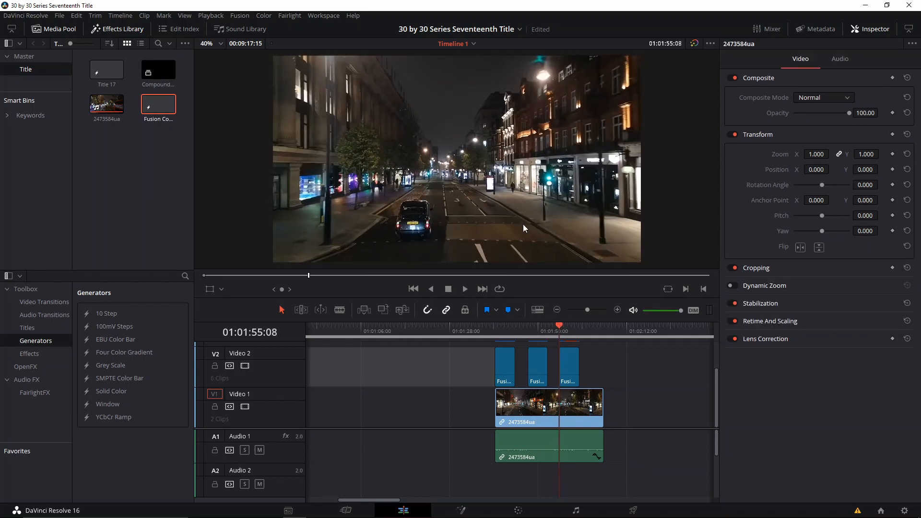
pyautogui.click(757, 267)
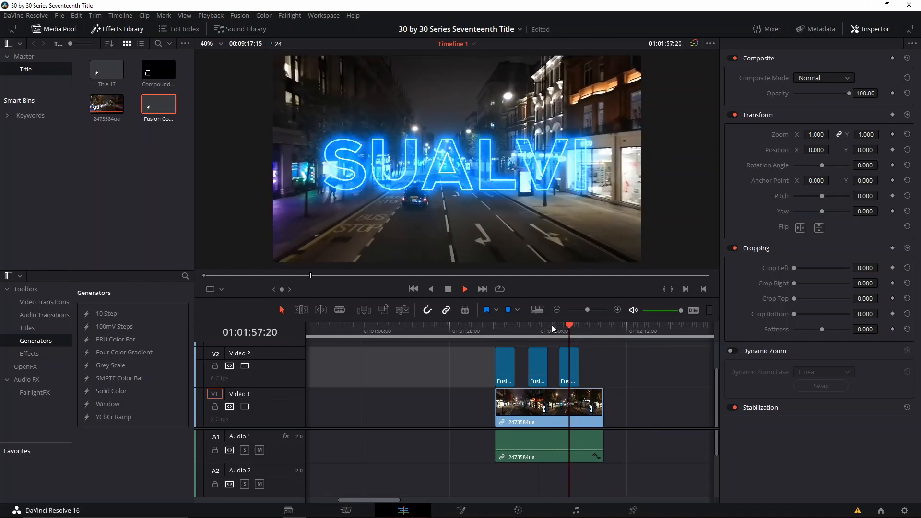
# Scrub through the title clips to the pink SUALVI title and bring it into Fusion
pyautogui.click(495, 331)
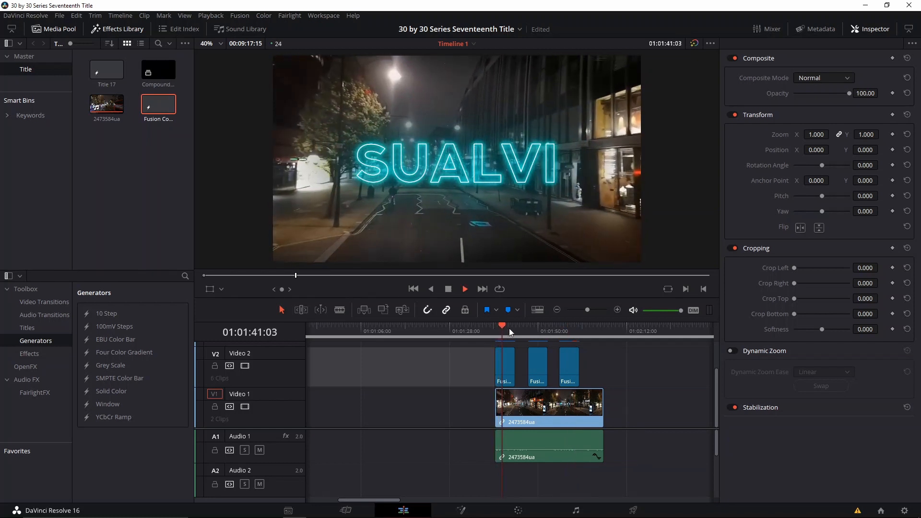
pyautogui.click(527, 325)
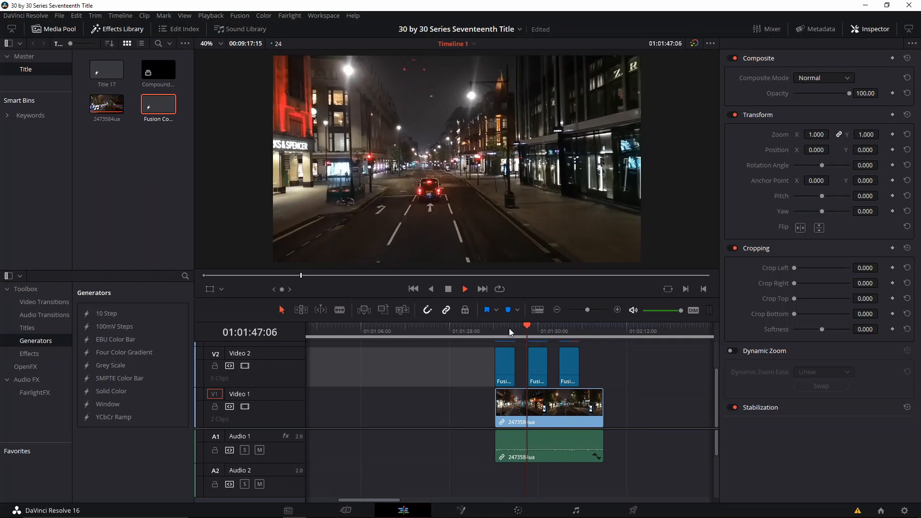
pyautogui.click(534, 325)
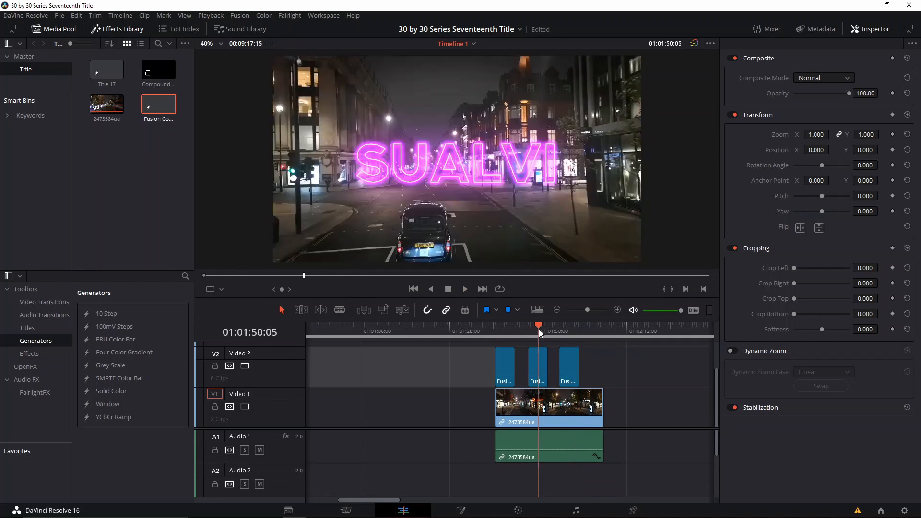
pyautogui.moveTo(570, 334)
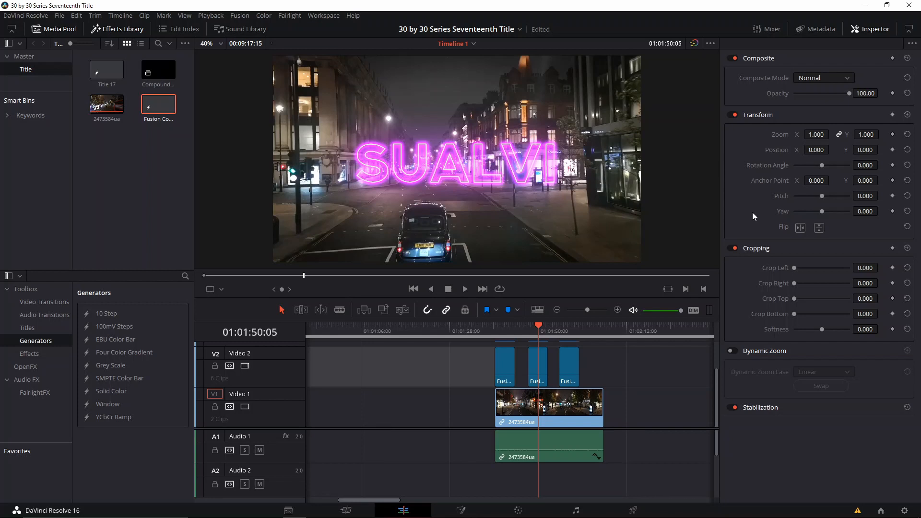
pyautogui.click(528, 331)
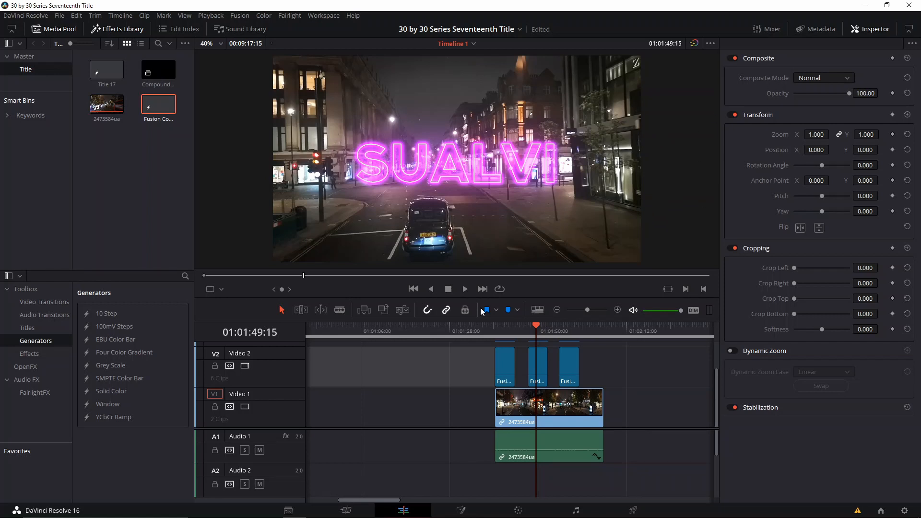
pyautogui.click(536, 365)
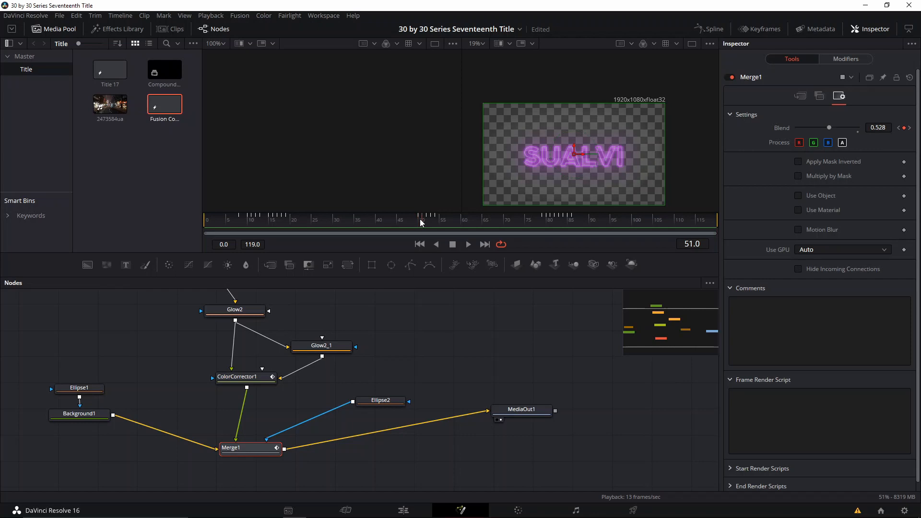
pyautogui.moveTo(631, 158)
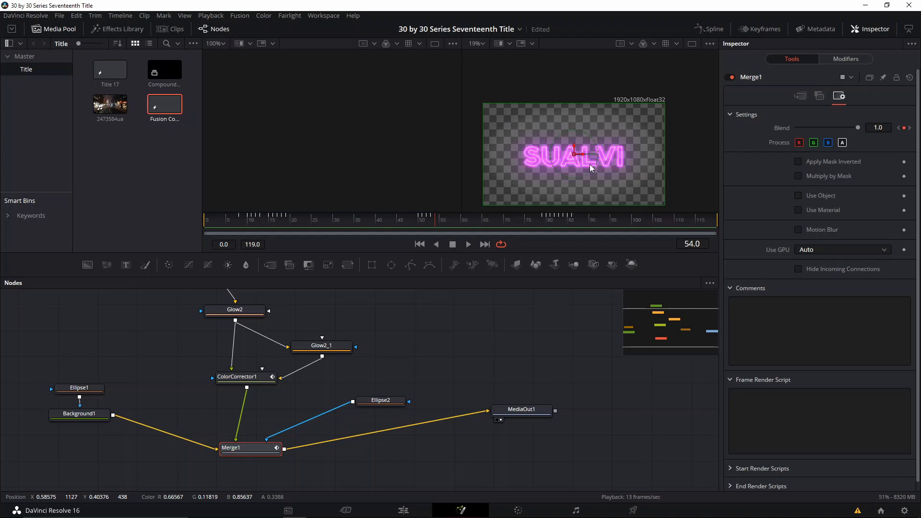
# Return to the Edit page with the pink title's Merge1 blend at 1.0 on frame 54
pyautogui.click(402, 510)
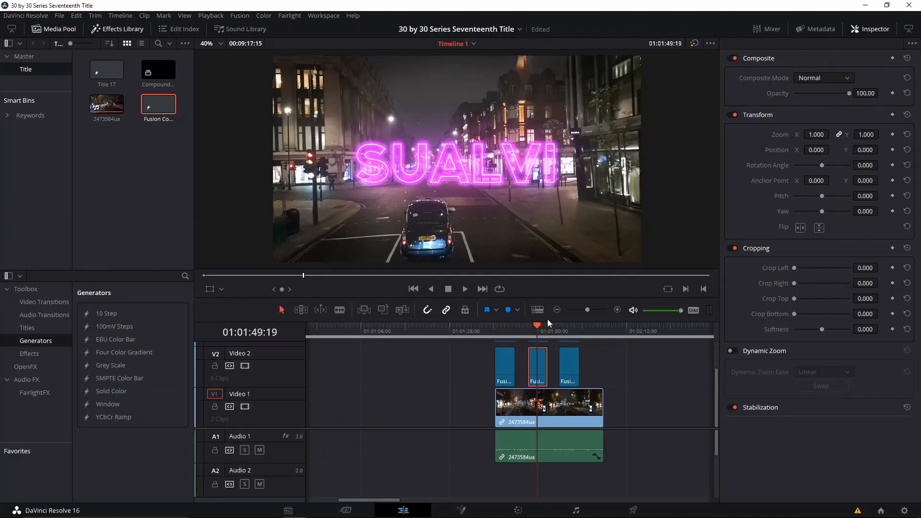